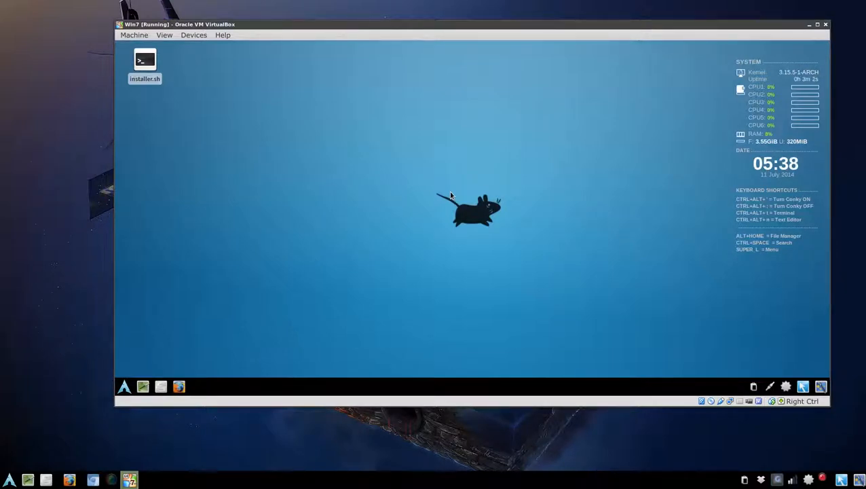
mouse_move(398, 219)
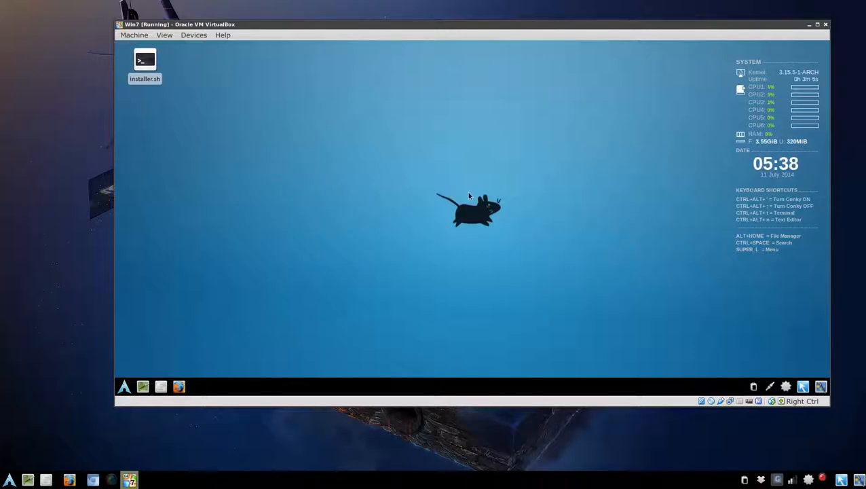
mouse_move(325, 208)
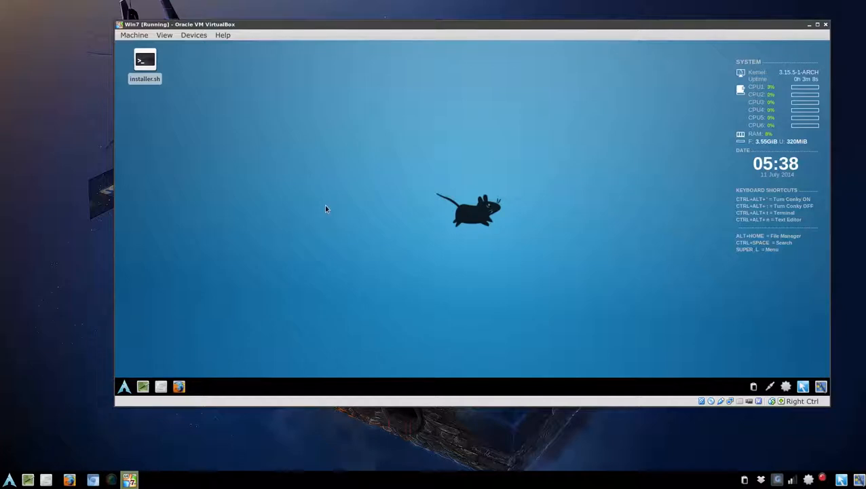
mouse_move(275, 165)
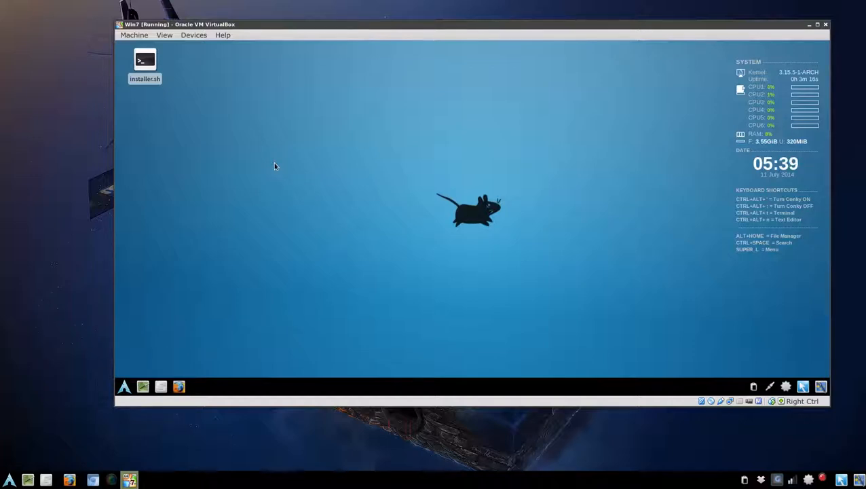
- Launch GParted from the Whisker Menu by searching 'gpa', then enter the authentication password
click(125, 386)
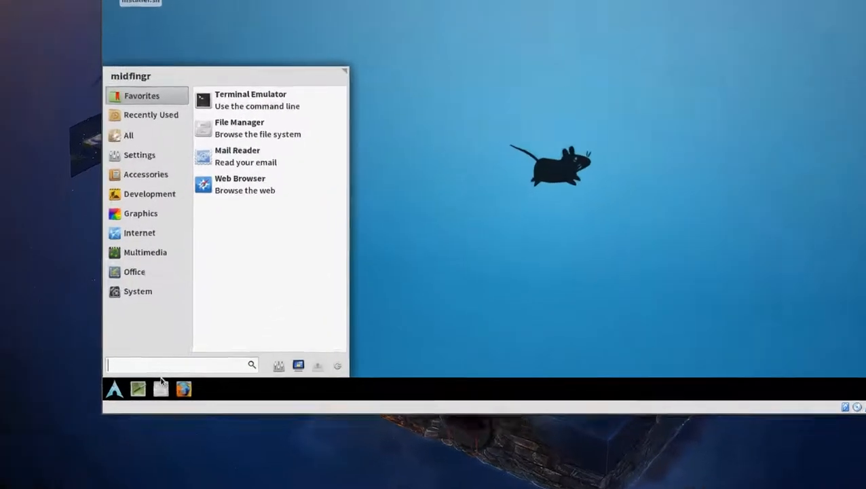
text(gpa)
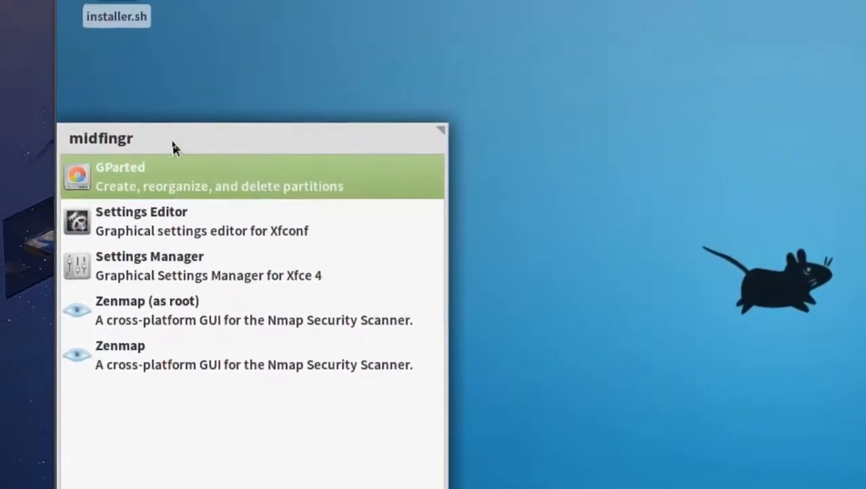
click(120, 176)
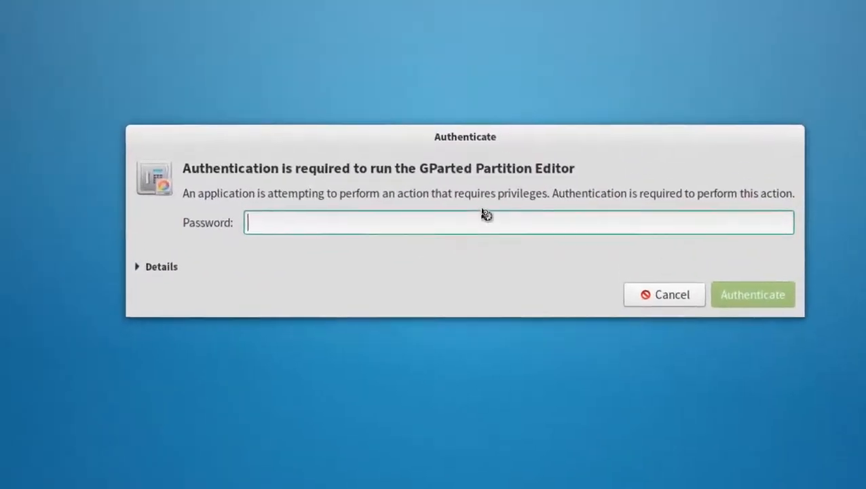
text(•)
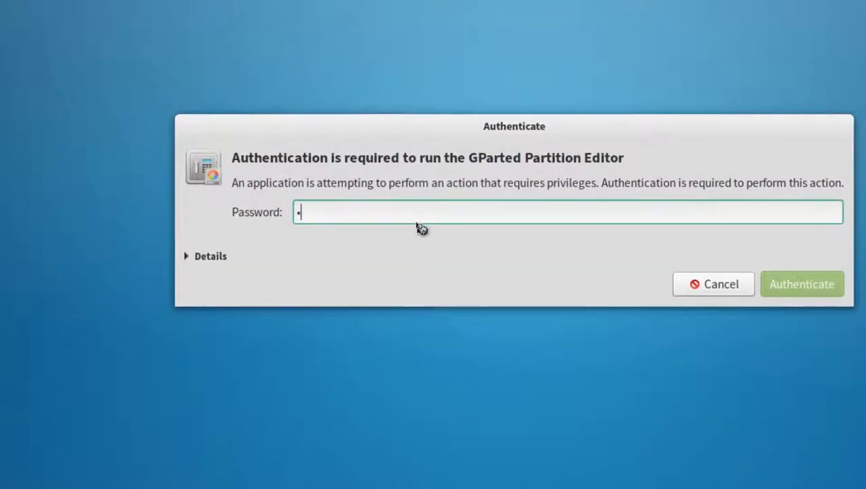
- Authenticate GParted, add a primary ext4 partition in the unallocated space, and apply it
click(802, 284)
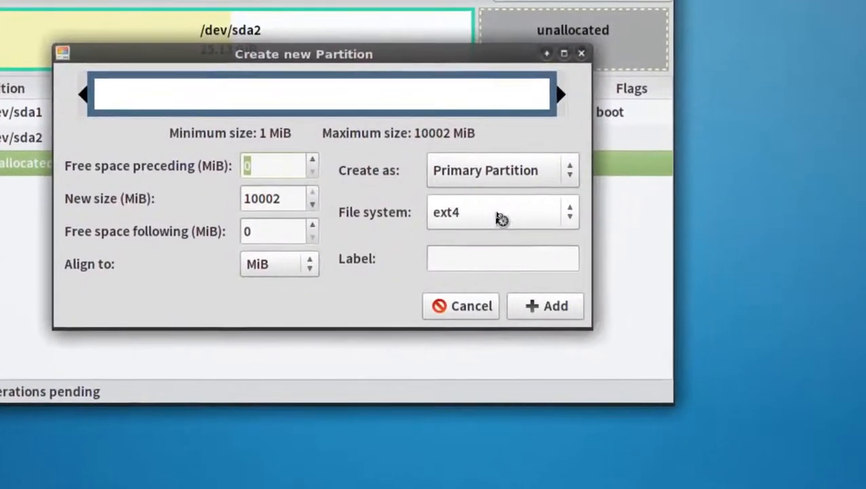
click(545, 305)
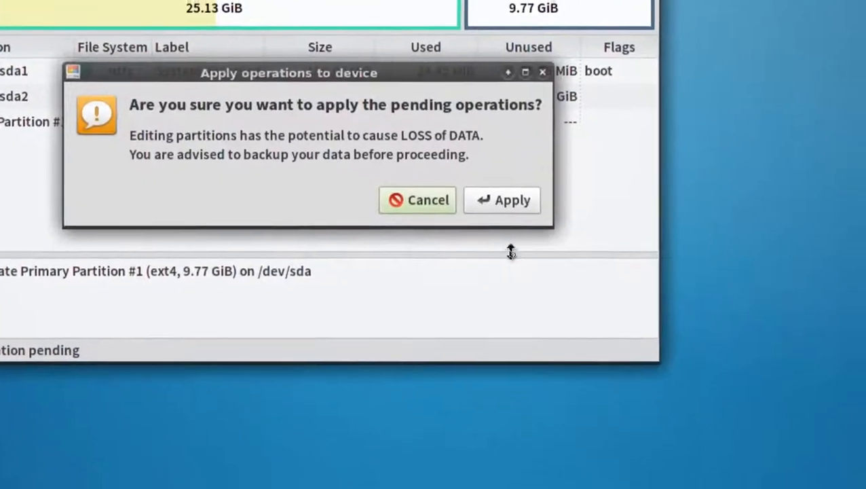
click(502, 200)
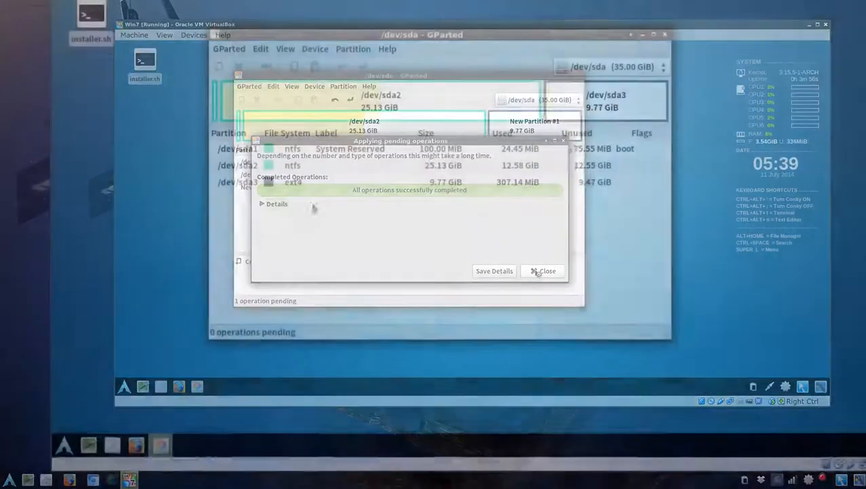
click(542, 271)
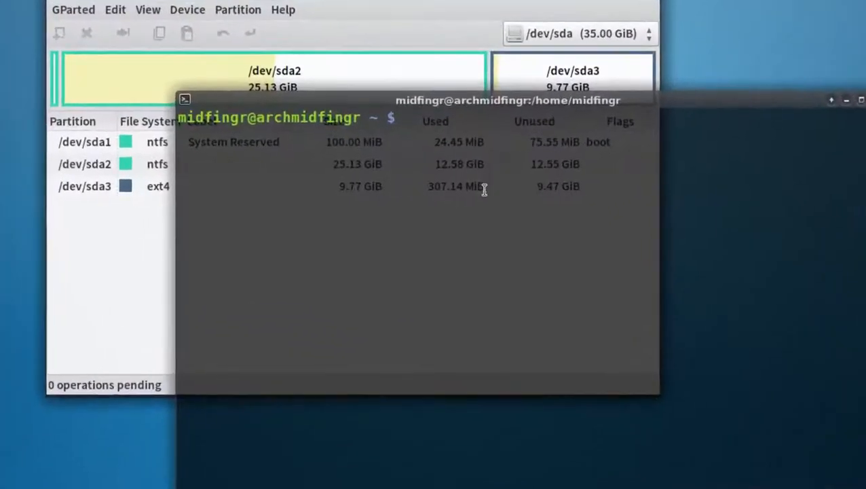
- Become root with su and mount /dev/sda3 at /mnt
text(su)
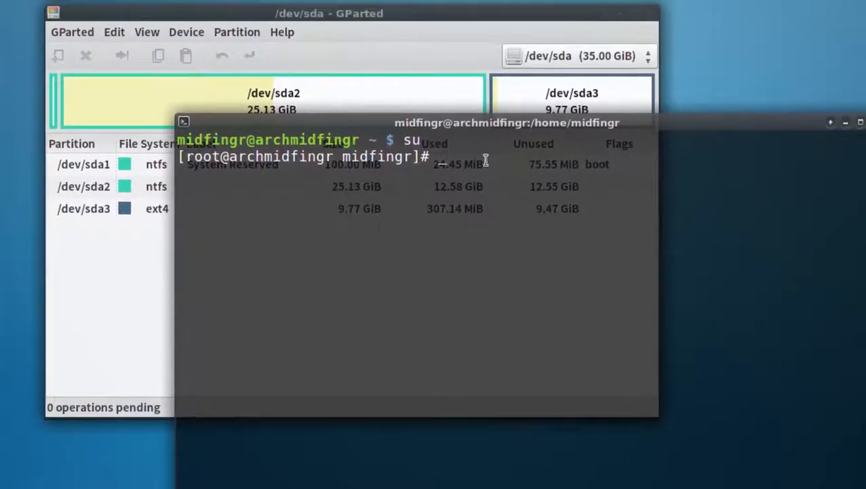
text(mount)
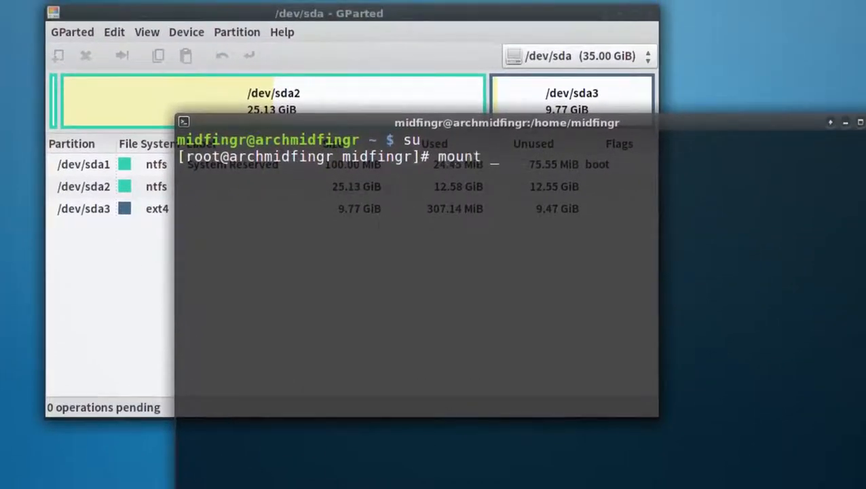
text(/dev/sda3)
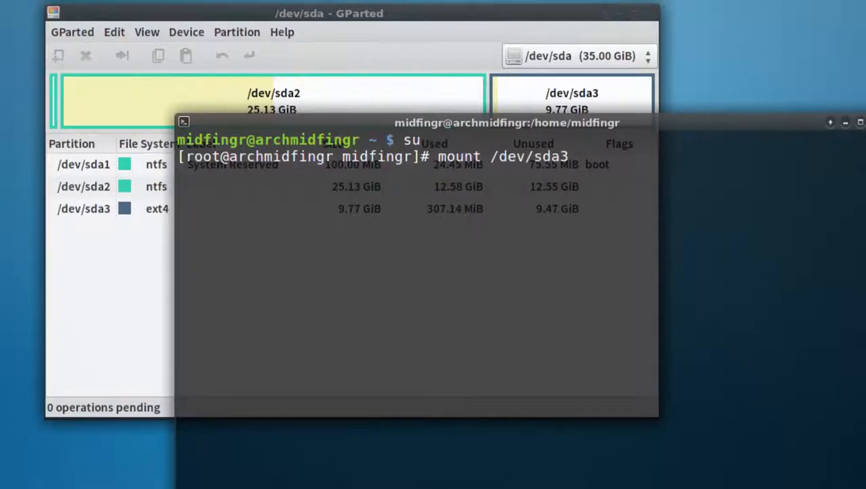
text(/mnt)
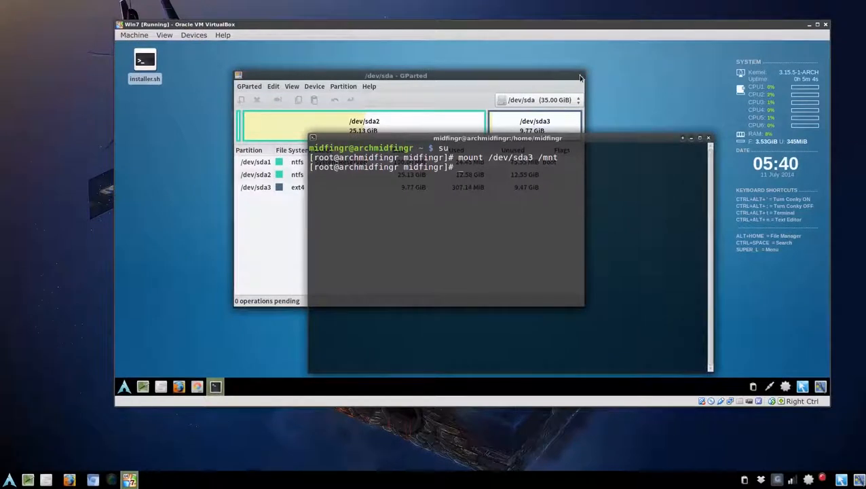
- Close GParted and run /home/midfingr/Desktop/installer.sh to copy the live system into /mnt
click(581, 77)
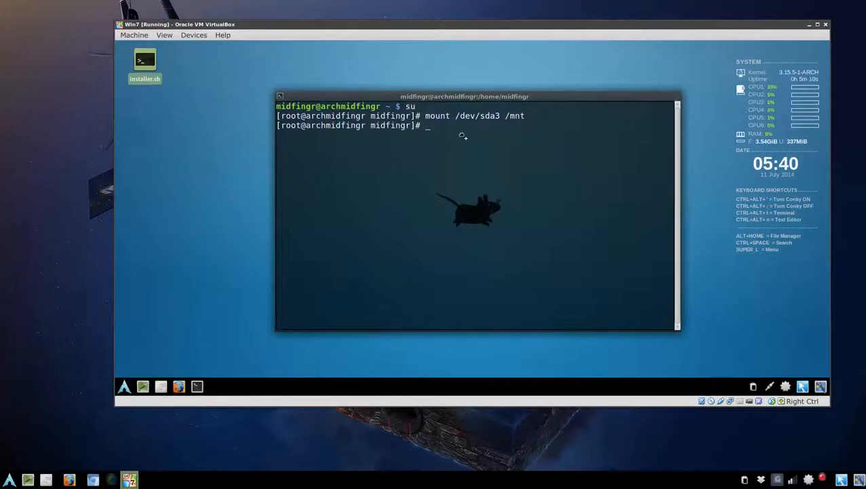
text('/home/midfingr/Desktop/installer.sh')
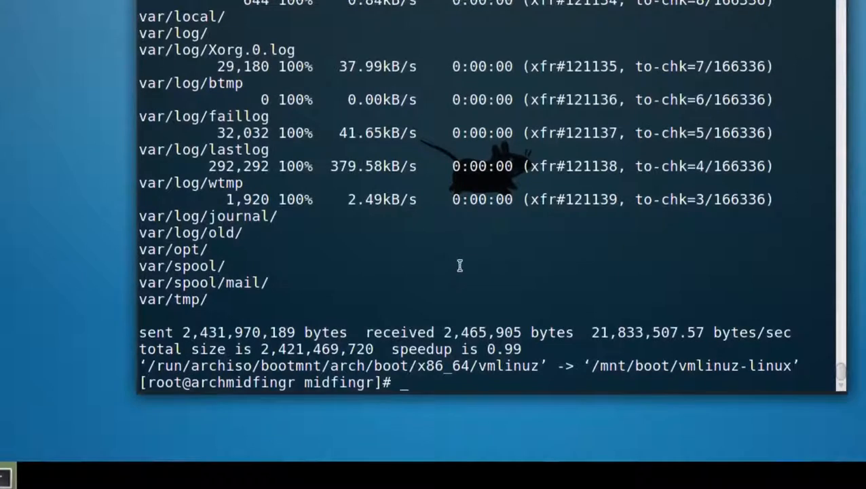
text('/home/midfingr/Desktop/installer.sh')
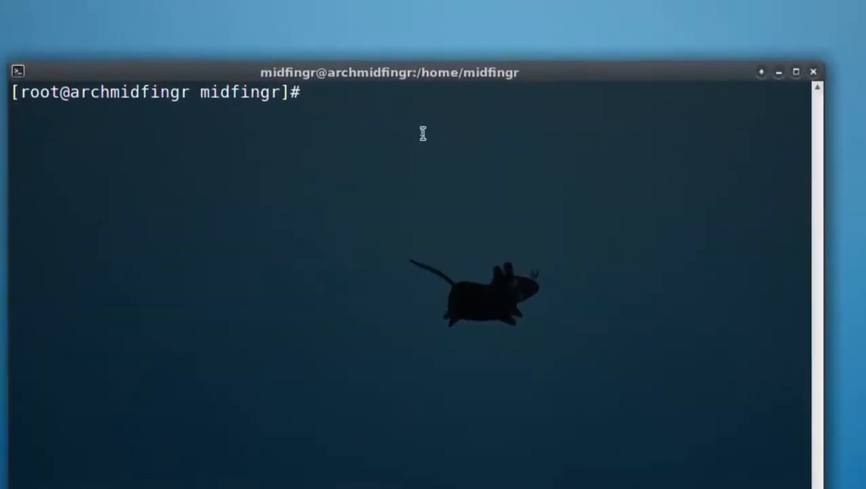
- Chroot into /mnt with arch-chroot, list the root directory, and run mkinitcpio -p linux
text(ar)
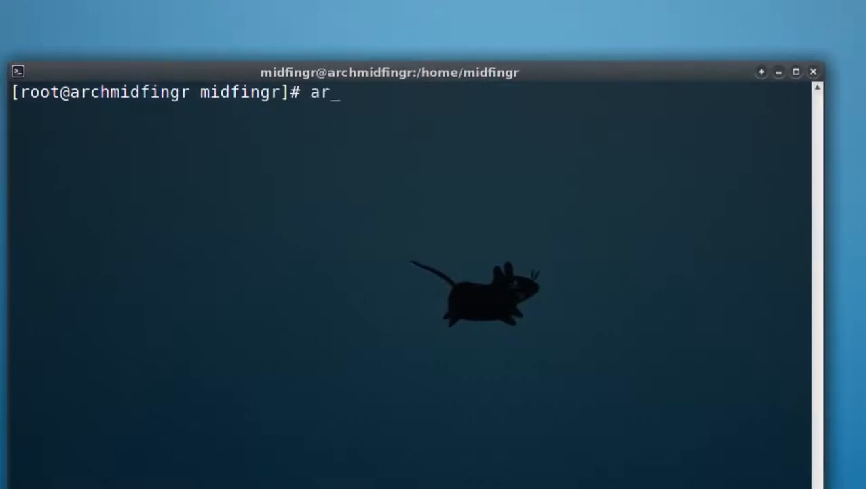
text(ch-chroot)
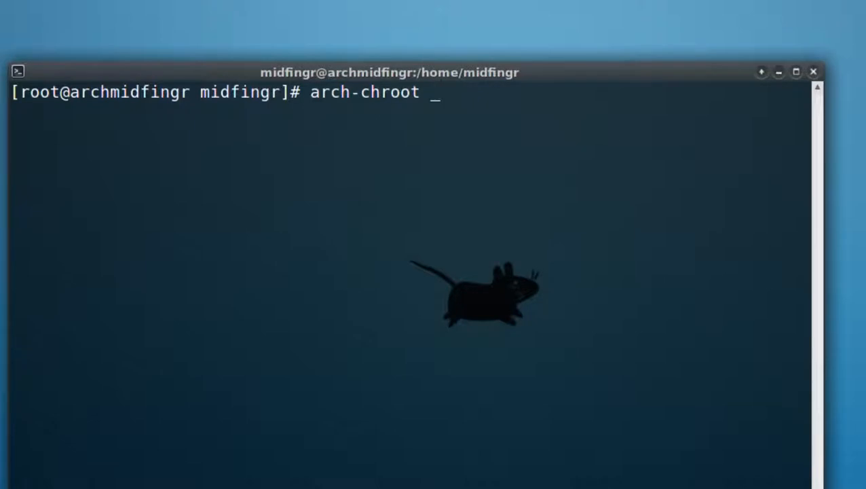
text(/mnt)
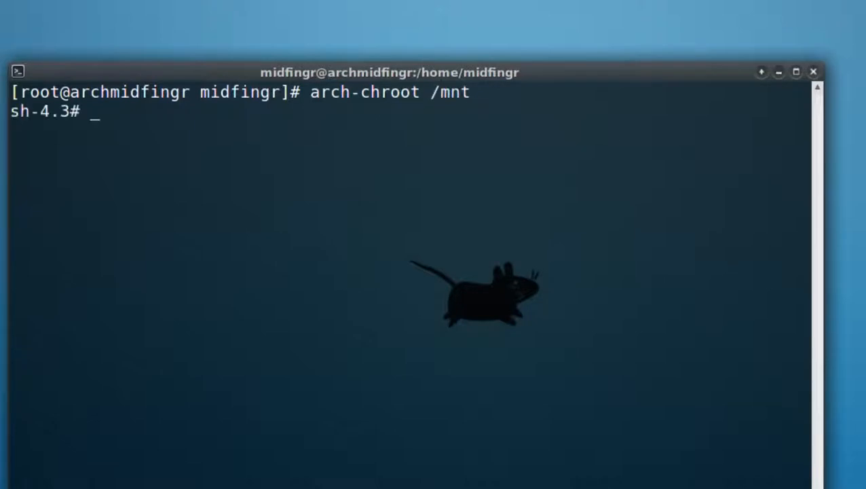
text(ls)
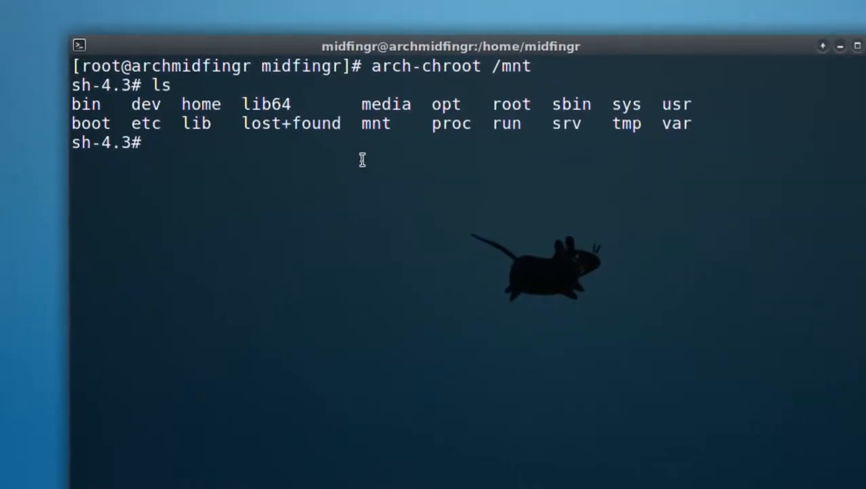
text(mk)
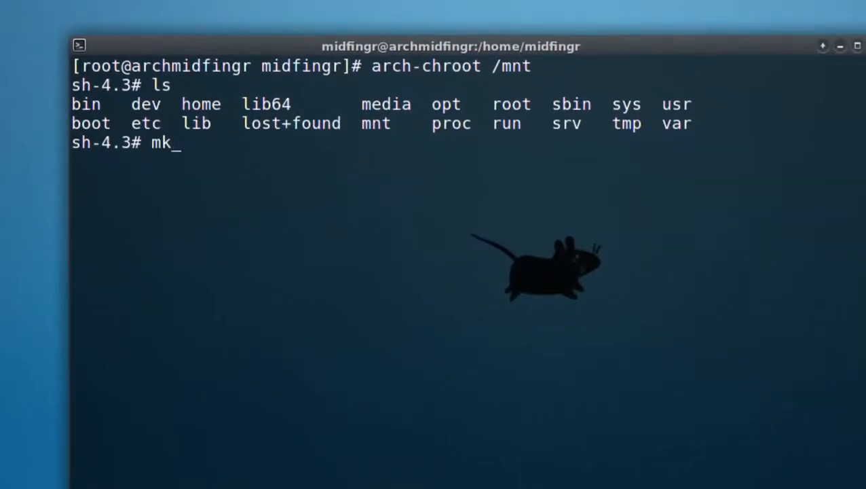
text(initcpio)
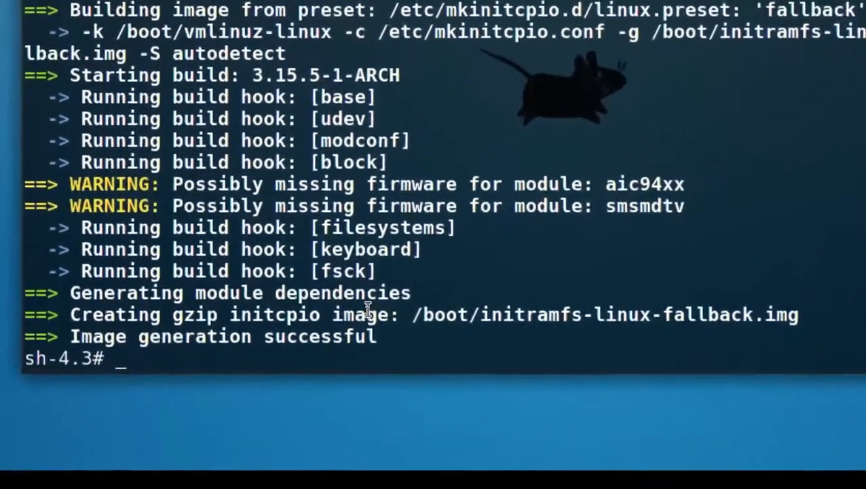
- Install GRUB onto the /dev/sda disk with grub-install
text(gr)
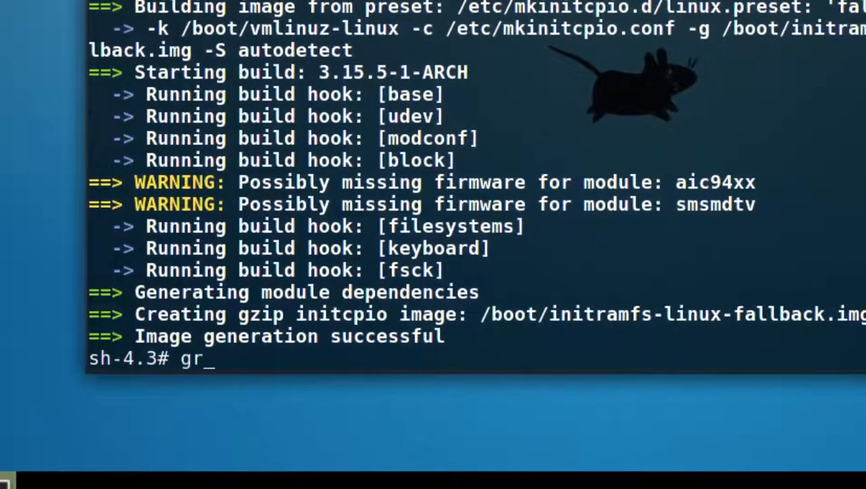
text(ub-)
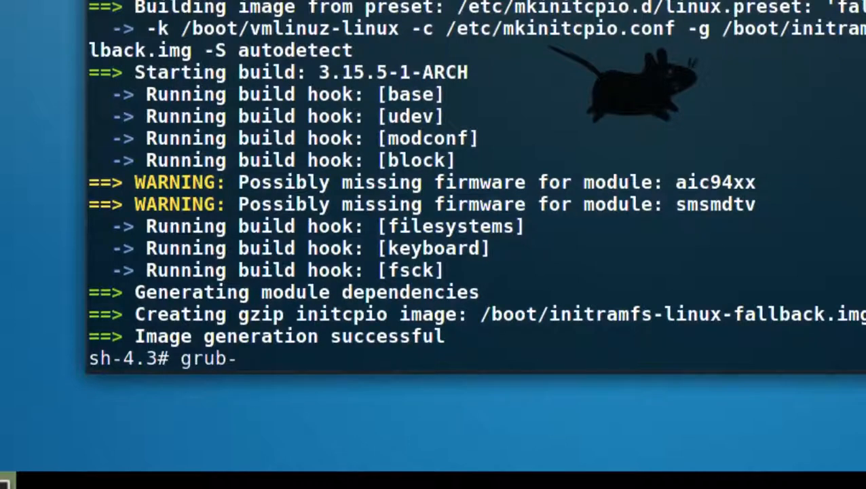
text(ins)
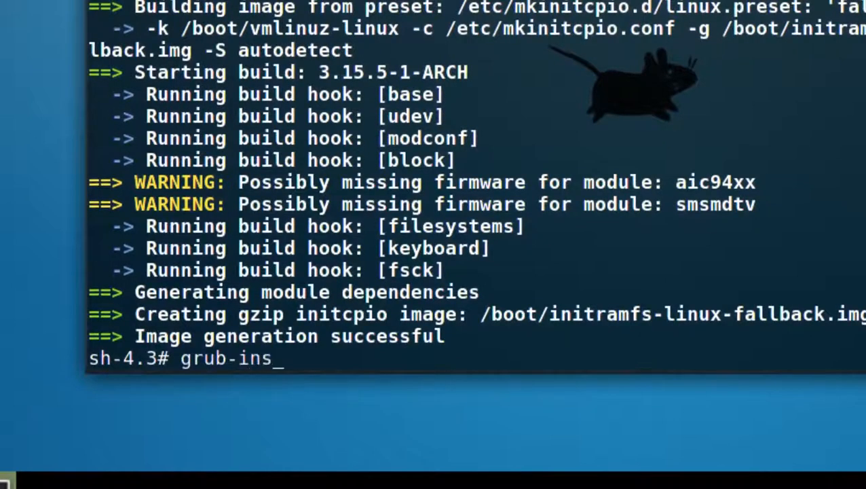
text(tall /d)
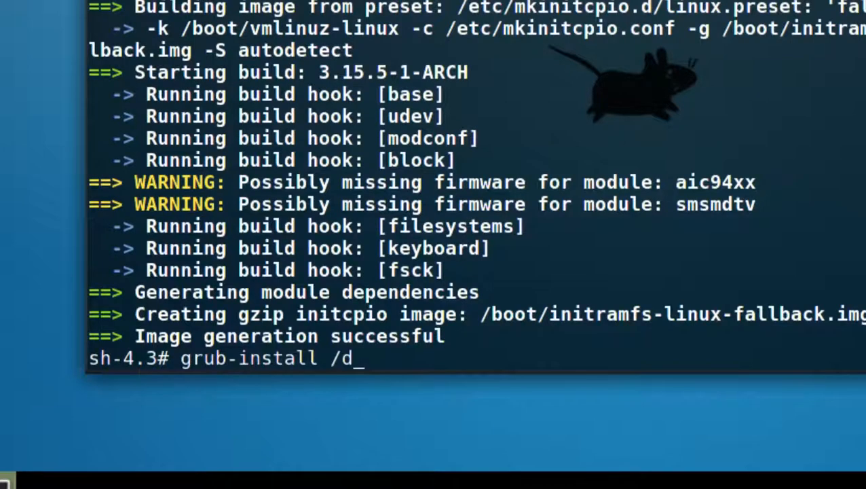
text(ev/s)
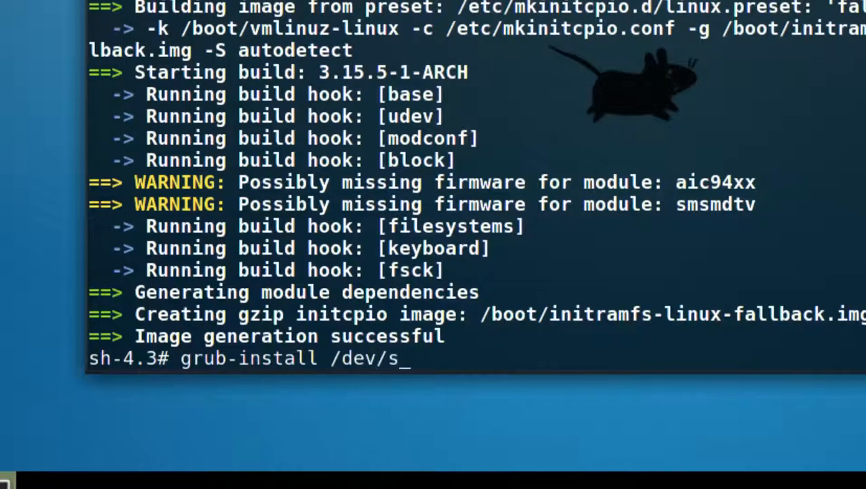
text(da)
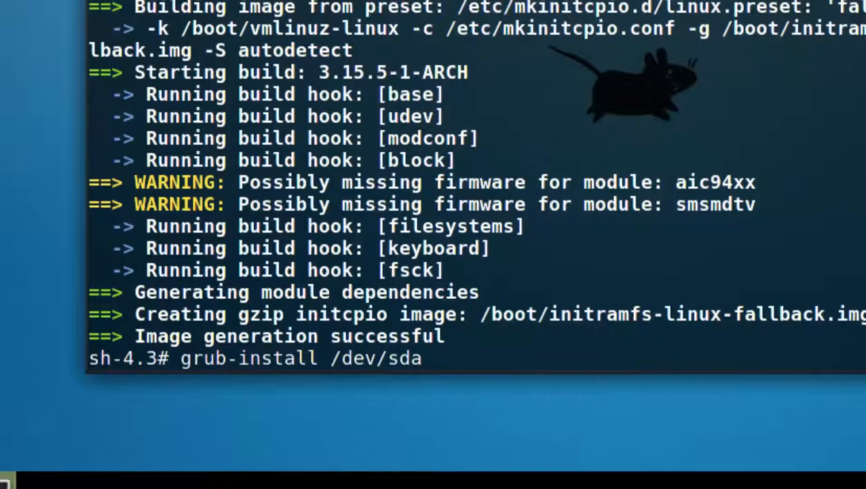
key(Return)
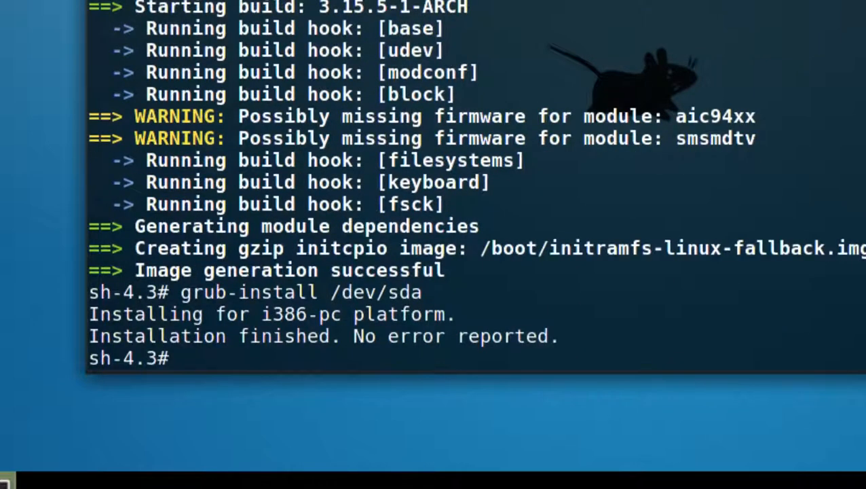
- Generate the GRUB configuration with grub-mkconfig -o /boot/grub/grub.cfg
text(grub)
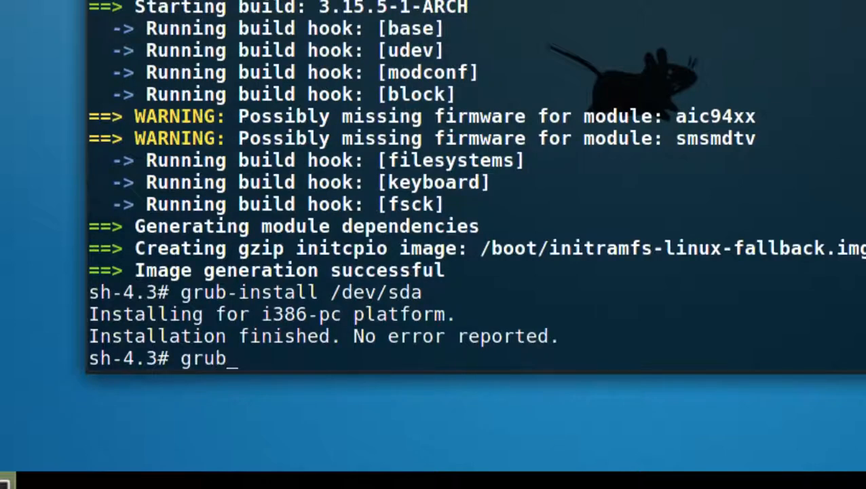
text(-)
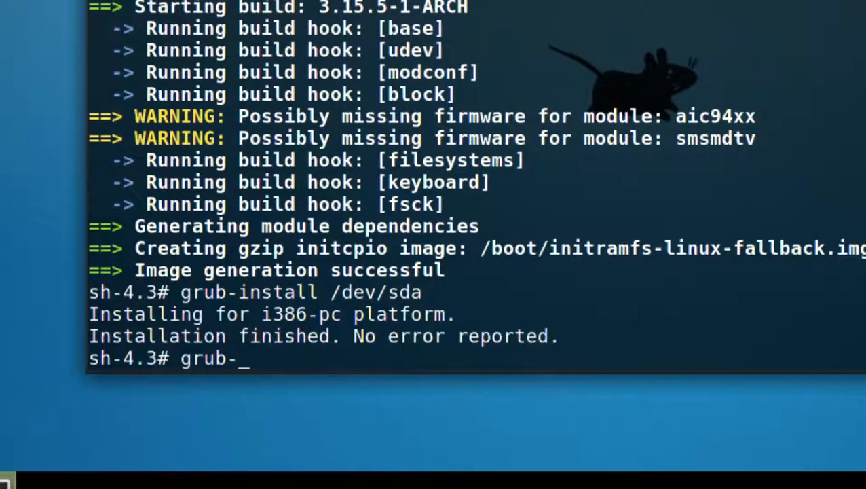
text(mkconfig)
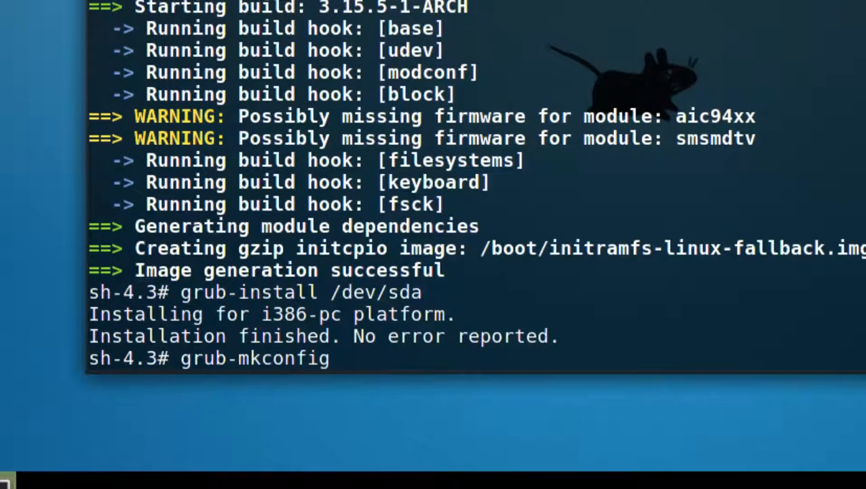
key(space)
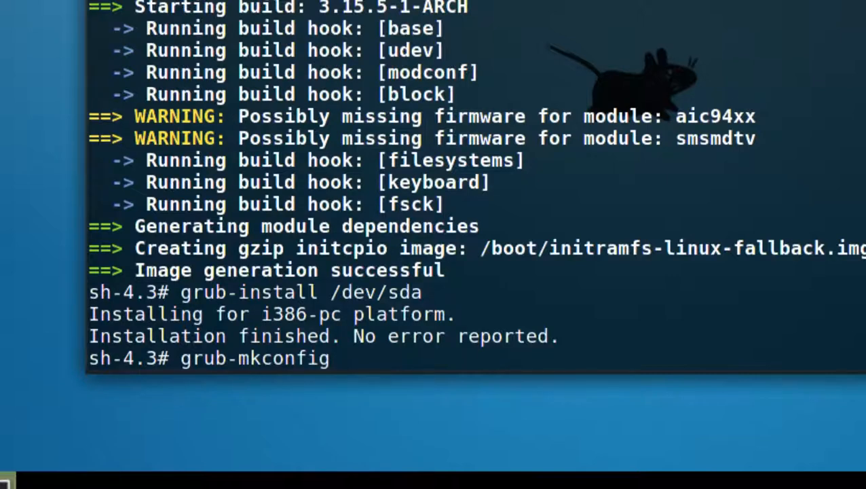
text(-o)
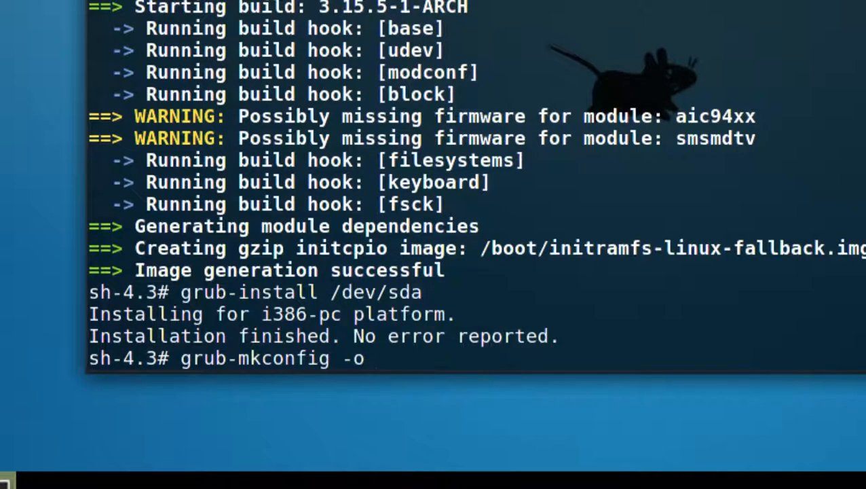
text(/boot/)
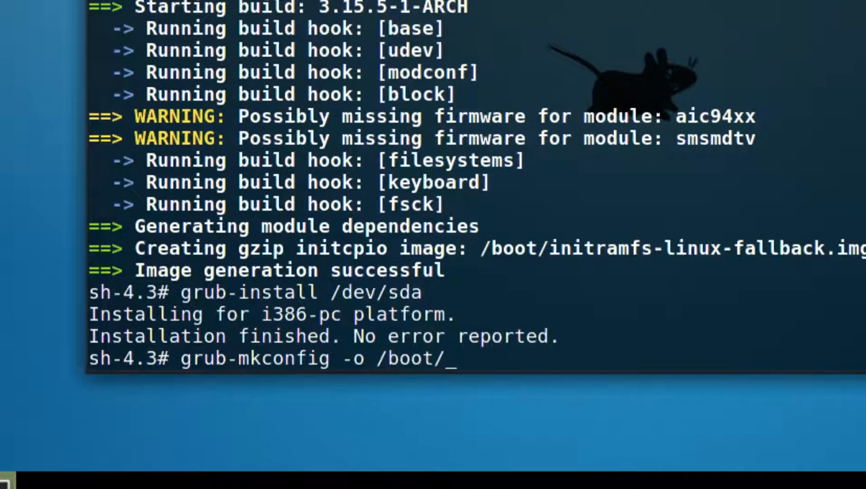
text(grub/gr)
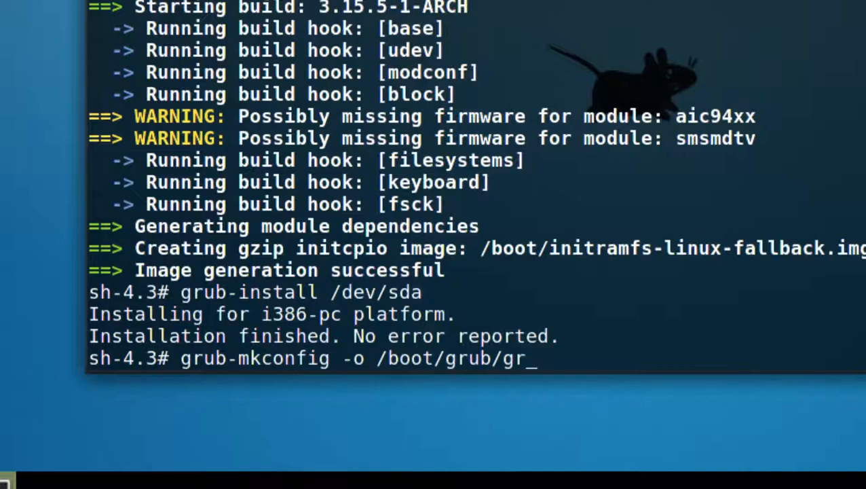
text(ub.cfg)
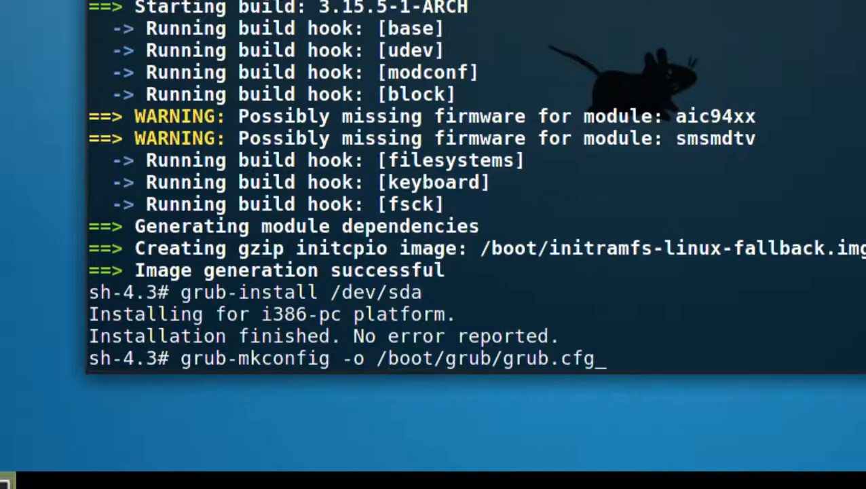
key(Return)
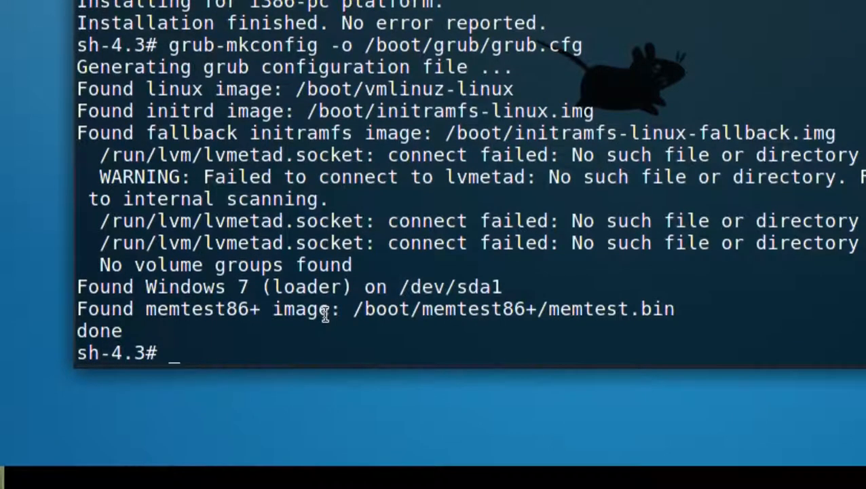
- Exit the chroot, append genfstab /mnt output to /mnt/etc/fstab, and display the file
text(exit)
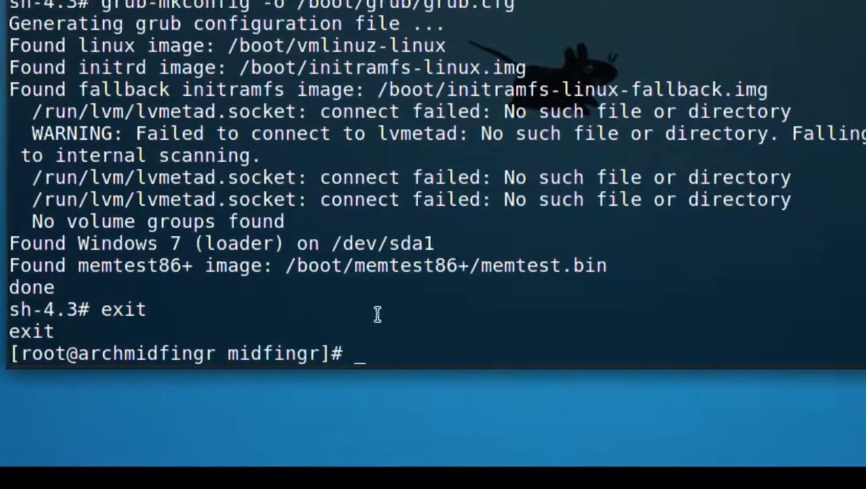
text(g)
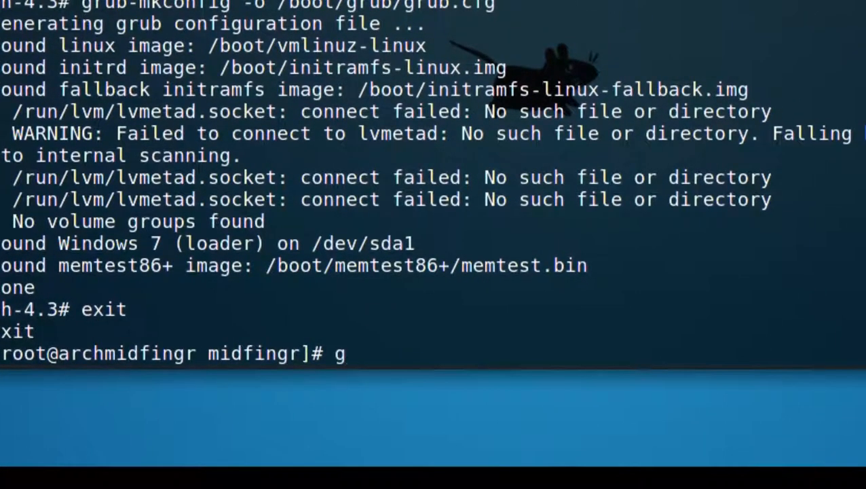
text(enf)
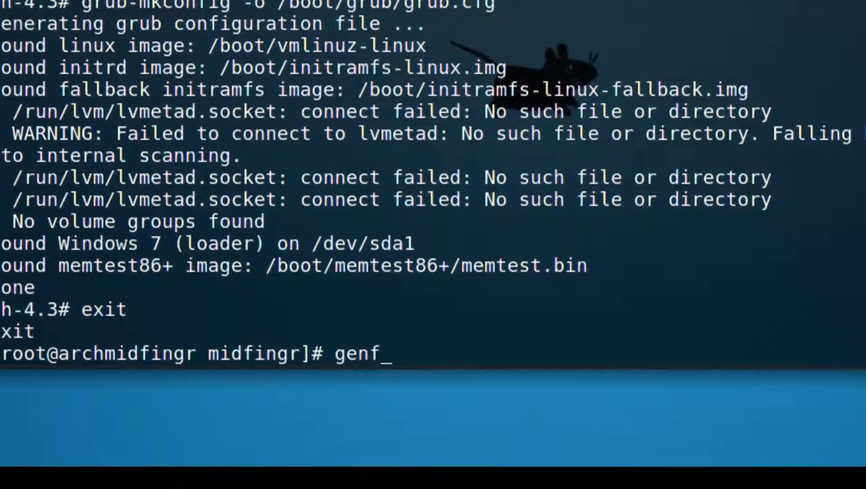
text(stab)
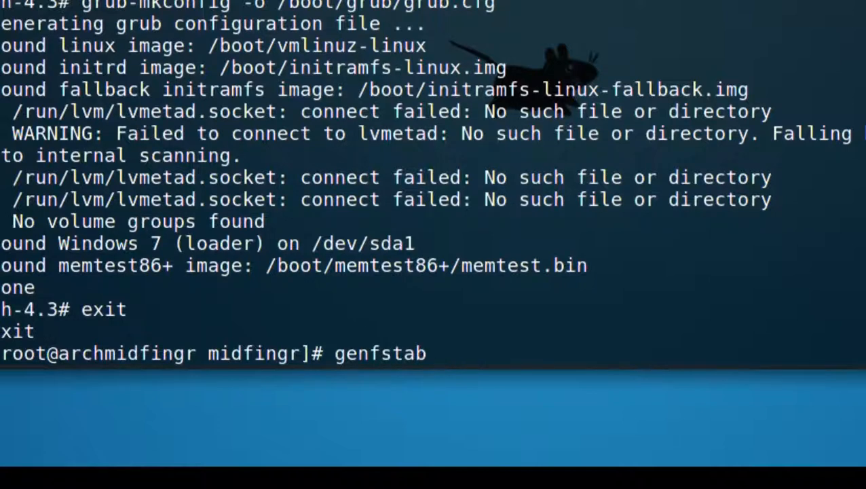
text(/mnt)
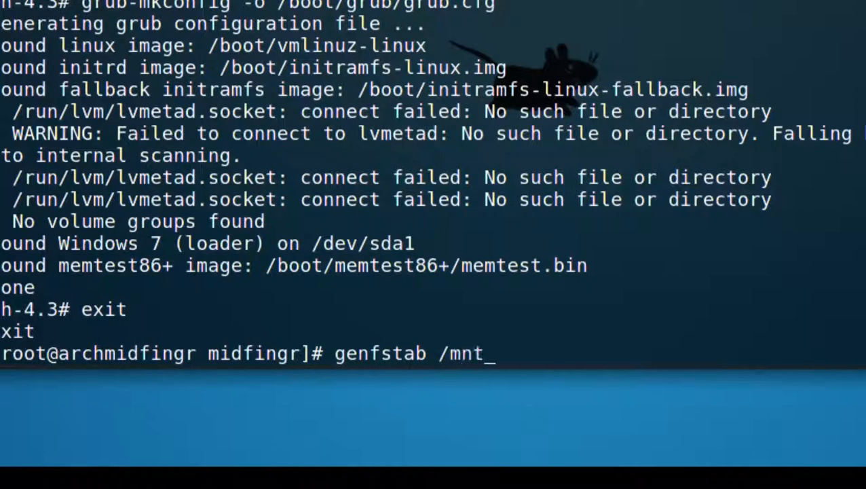
text(>>)
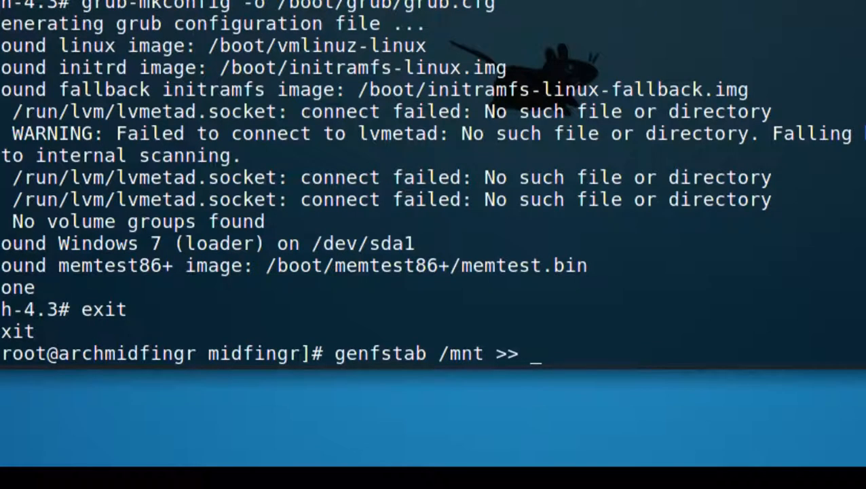
text(/mnt/)
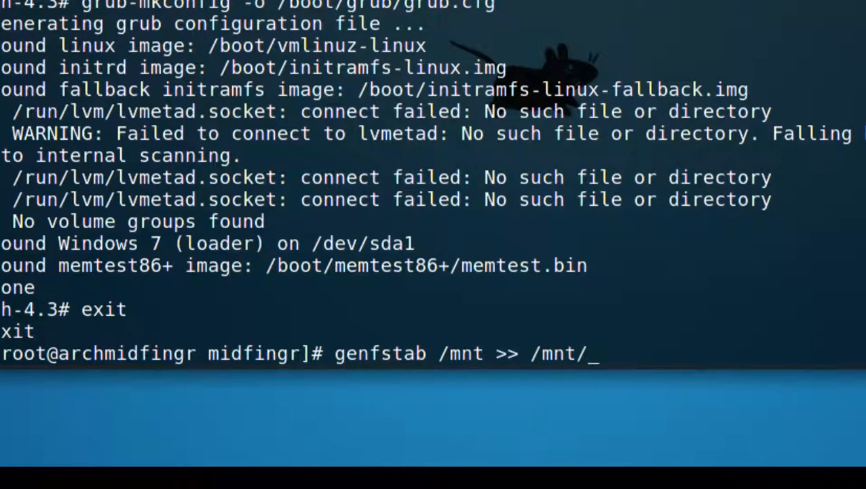
text(etc/)
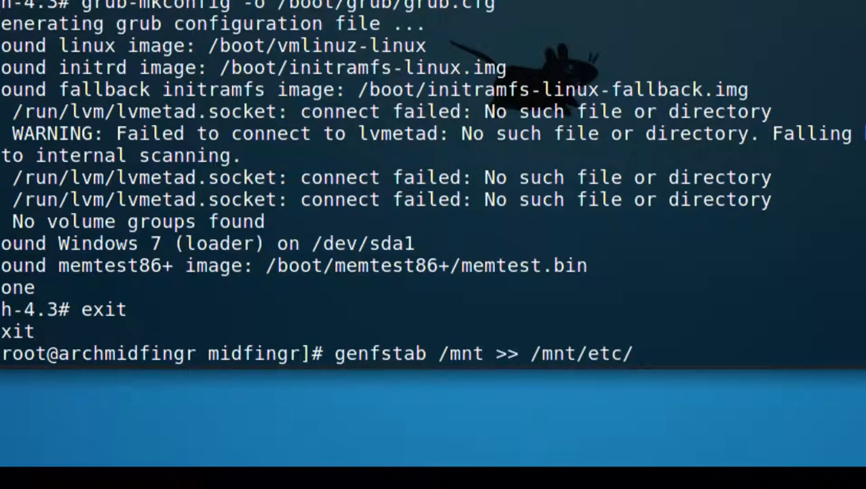
text(fstab)
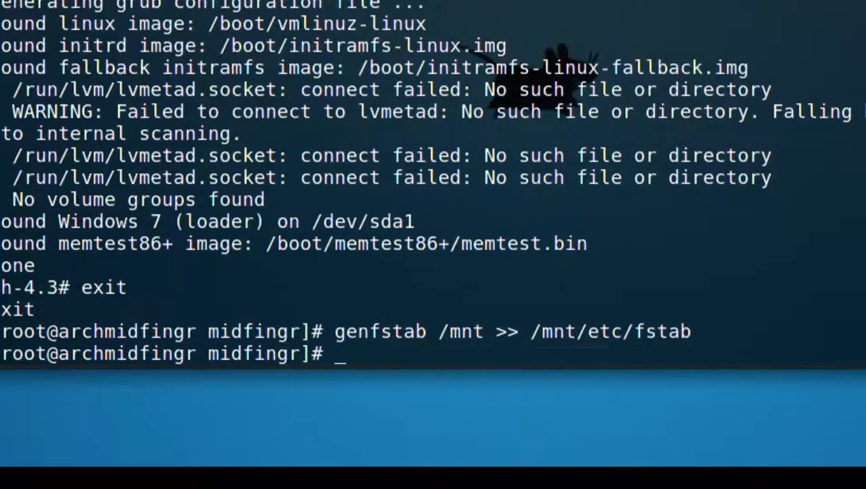
text(enfstab /mnt >> /mnt/etc/fstab)
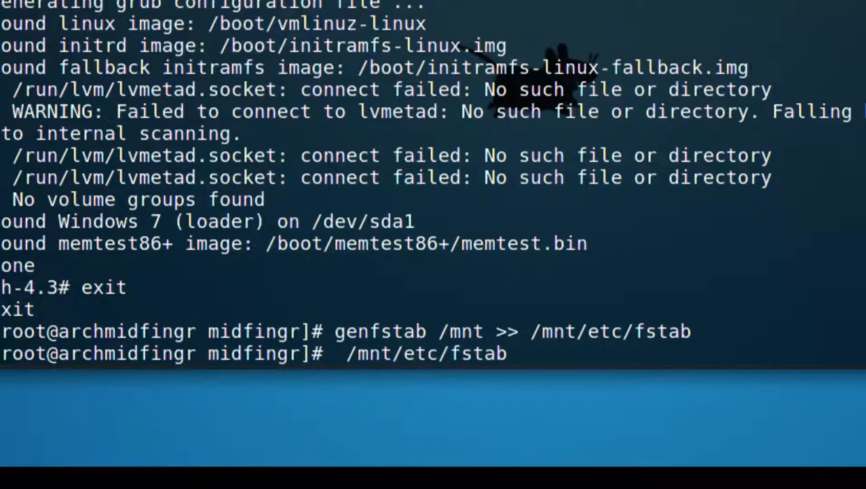
text(cat)
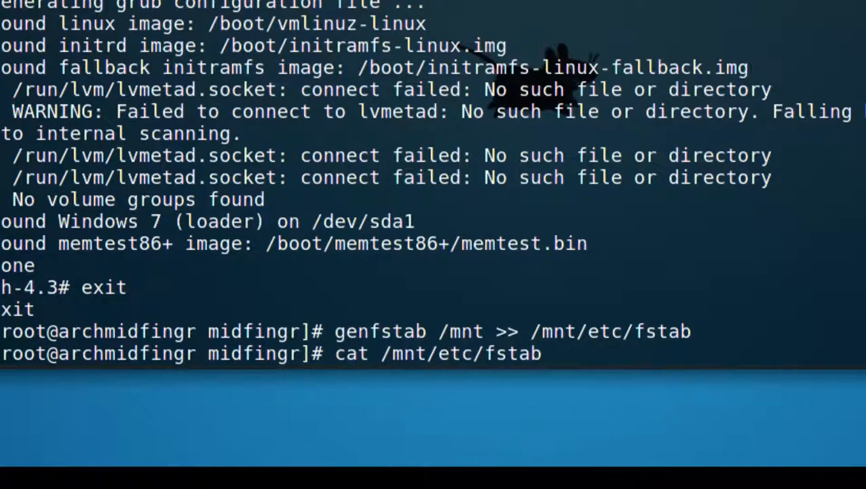
key(Return)
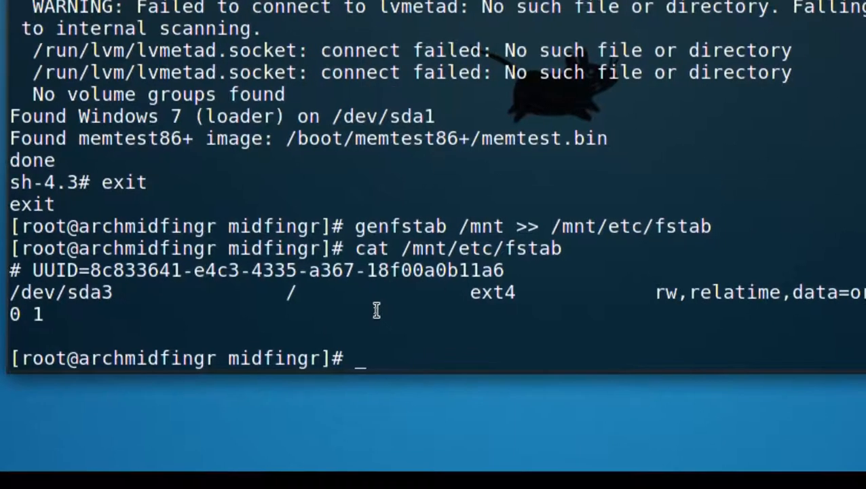
- Recursively unmount /mnt with umount /mnt -R, then exit the terminal
text(um)
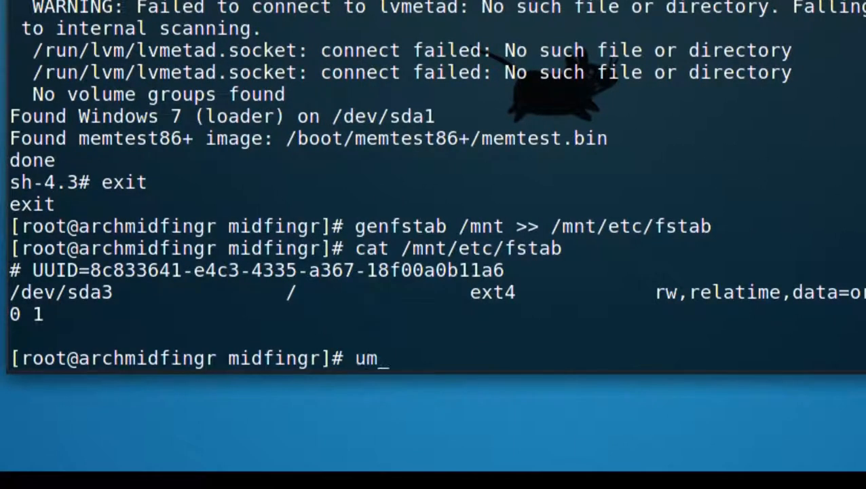
text(ount)
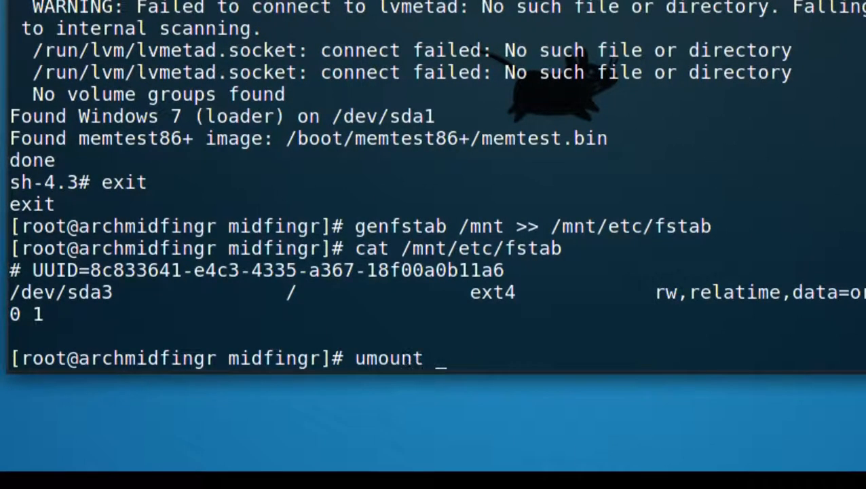
text(/mnt)
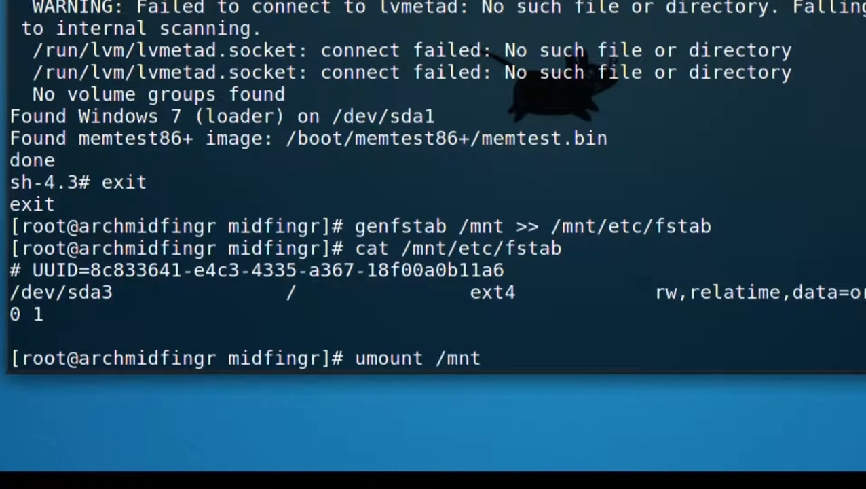
text(-)
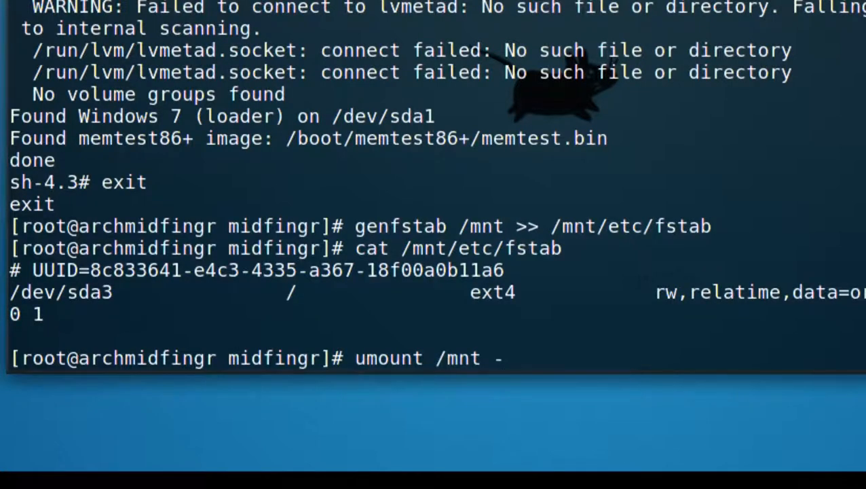
text(R)
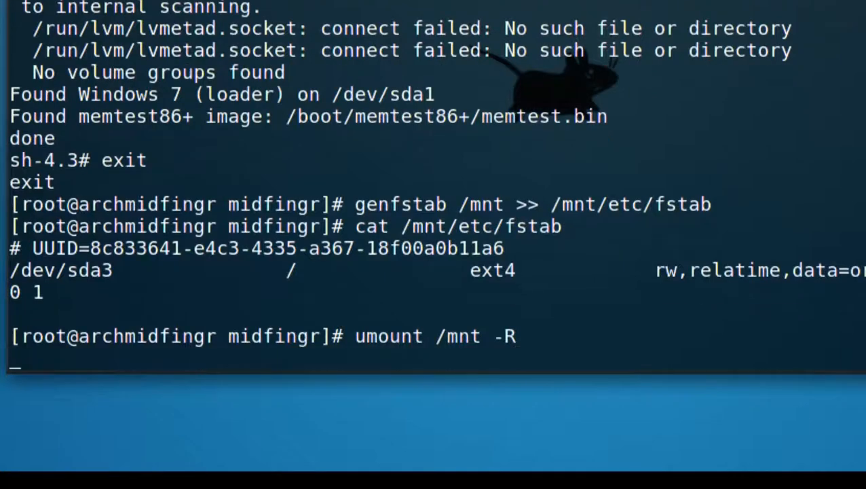
key(Return)
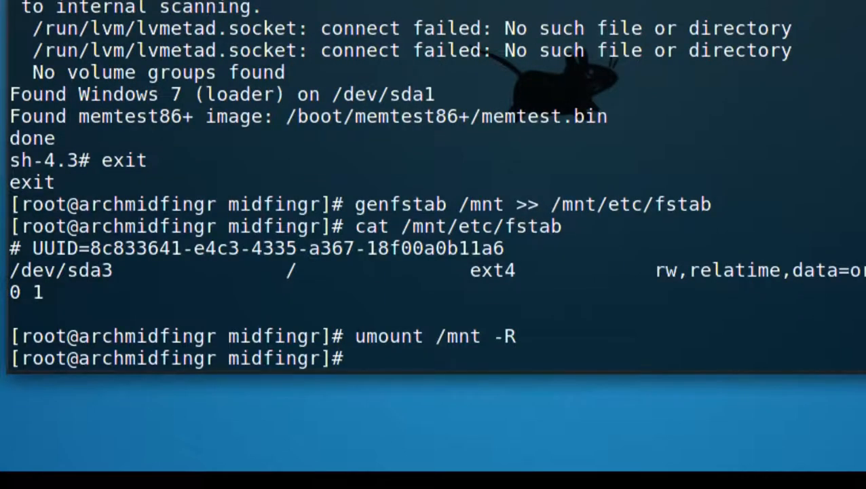
text(exit)
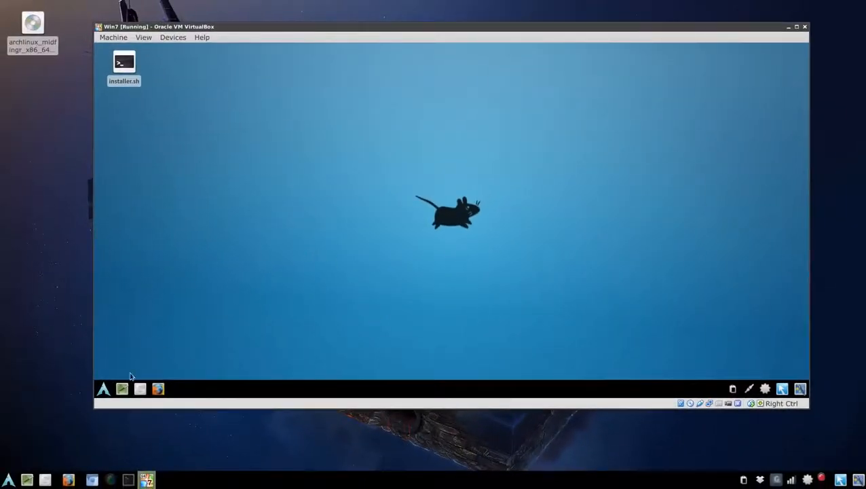
- Restart the guest from the Whisker Menu's Log Out > Restart option
click(105, 389)
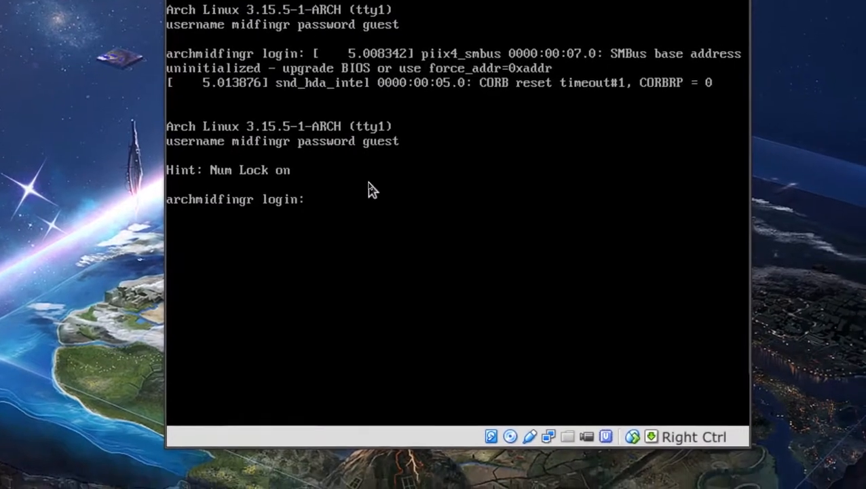
- Log in at the tty1 prompt, start Xfce, and open the File Manager
text(m)
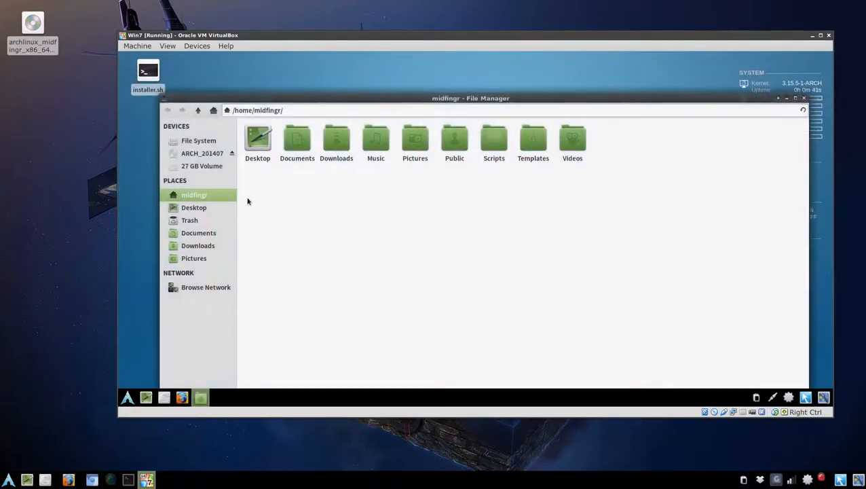
- Eject the ARCH_201407 device from the file manager's Devices sidebar
right_click(201, 153)
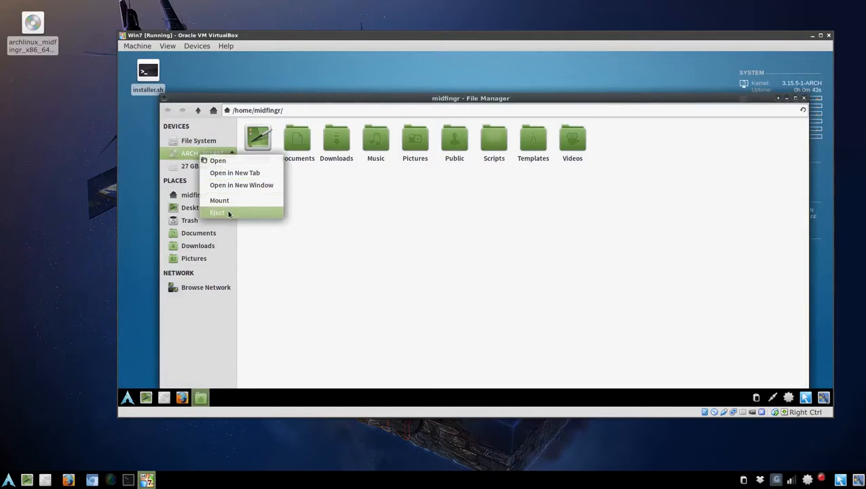
click(218, 213)
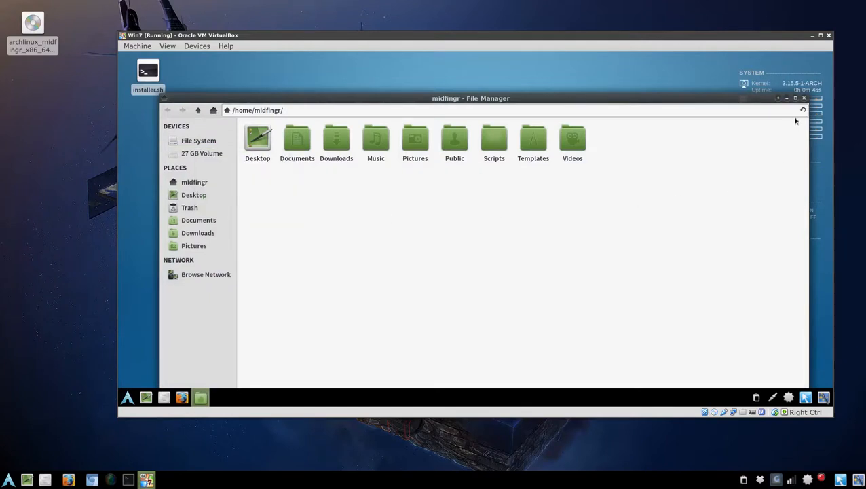